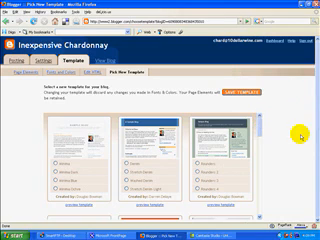
Browse the template list and preview the Minima template for Inexpensive Chardonnay
{"action": "scroll", "scroll_direction": "down", "scroll_amount": 3}
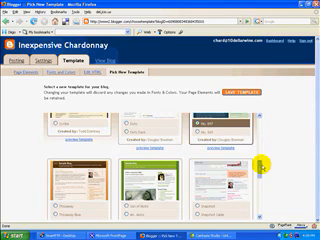
{"action": "scroll", "scroll_direction": "down", "scroll_amount": 3}
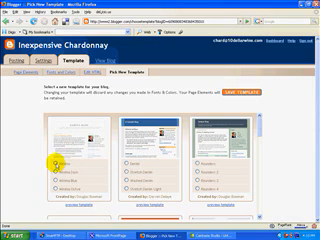
{"action": "left_click", "coordinate": [58, 160]}
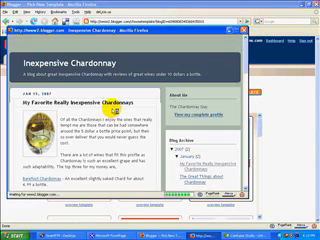
Review the Minima preview, close it, and pick the Minima Dark variant
{"action": "scroll", "scroll_direction": "down", "scroll_amount": 3}
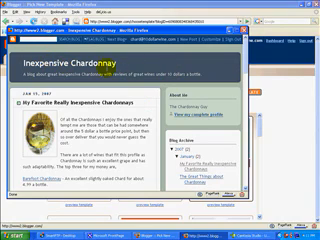
{"action": "scroll", "scroll_direction": "down", "scroll_amount": 3}
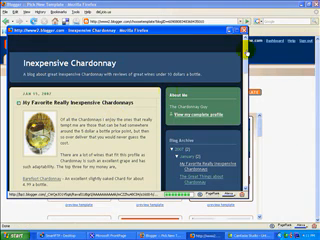
{"action": "scroll", "scroll_direction": "down", "scroll_amount": 3}
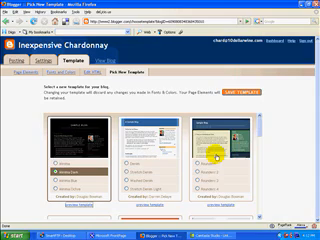
Open inexpensive-chardonnay.blogspot.com in a new Firefox tab via View Blog
{"action": "scroll", "scroll_direction": "down", "scroll_amount": 3}
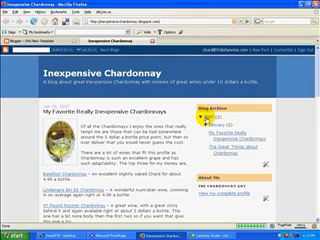
Save the Minima Dark template and reload the live blog tab
{"action": "scroll", "scroll_direction": "down", "scroll_amount": 3}
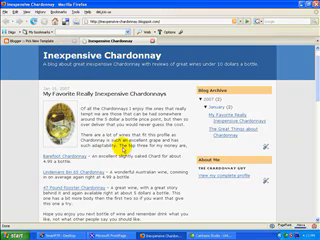
{"action": "scroll", "scroll_direction": "down", "scroll_amount": 3}
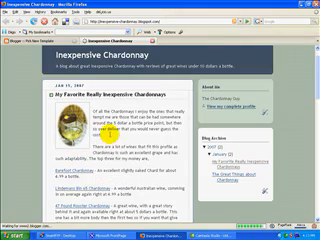
Scroll the restyled blog to the end of the first post's labels and comments
{"action": "scroll", "scroll_direction": "down", "scroll_amount": 3}
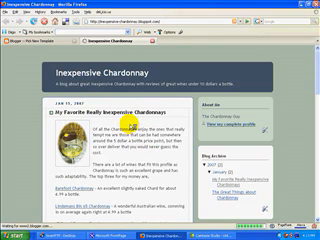
{"action": "scroll", "scroll_direction": "down", "scroll_amount": 3}
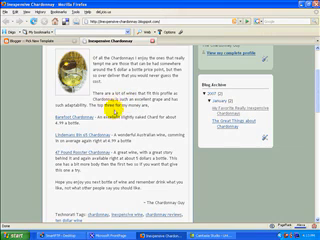
{"action": "scroll", "scroll_direction": "down", "scroll_amount": 3}
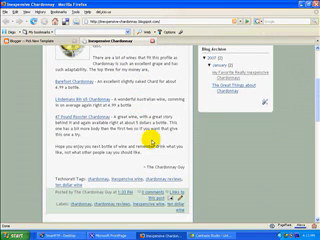